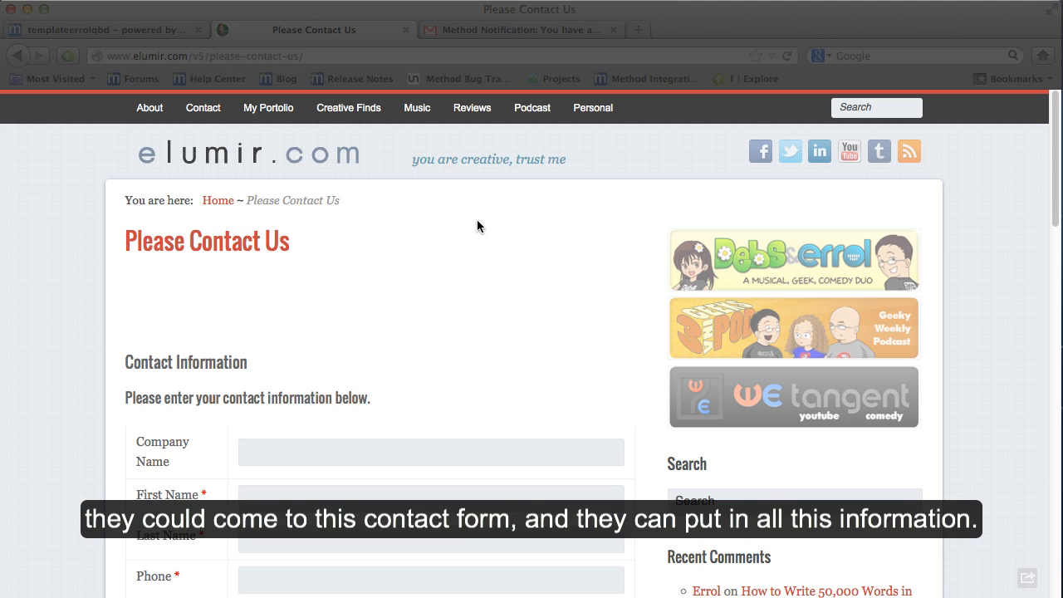
- Return to the Method CRM home dashboard after scrolling the current page
{"action": "scroll", "scroll_direction": "down", "scroll_amount": 3}
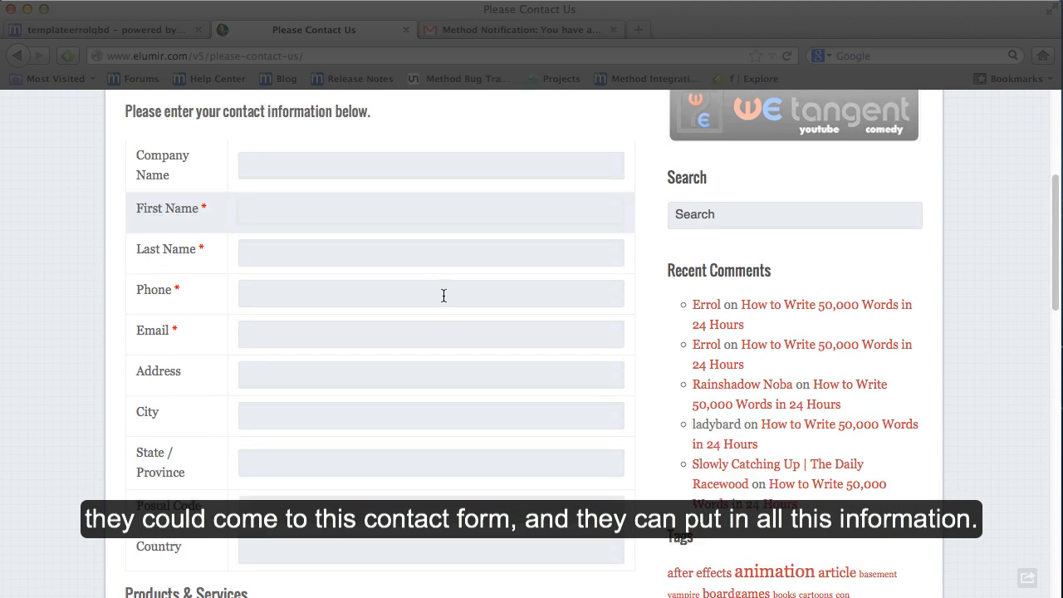
{"action": "scroll", "scroll_direction": "down", "scroll_amount": 3}
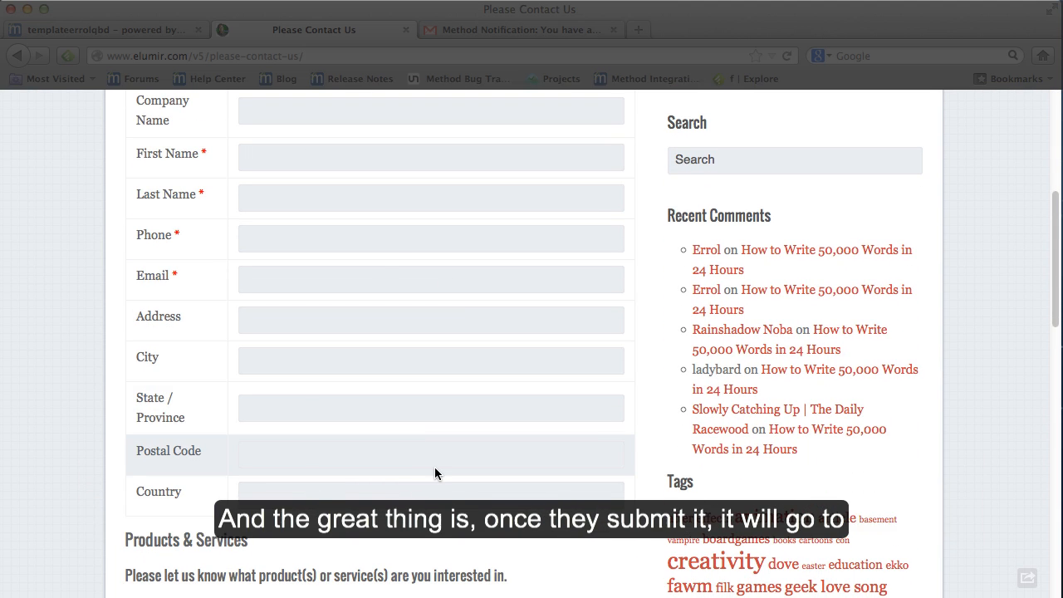
{"action": "scroll", "scroll_direction": "up", "scroll_amount": 3}
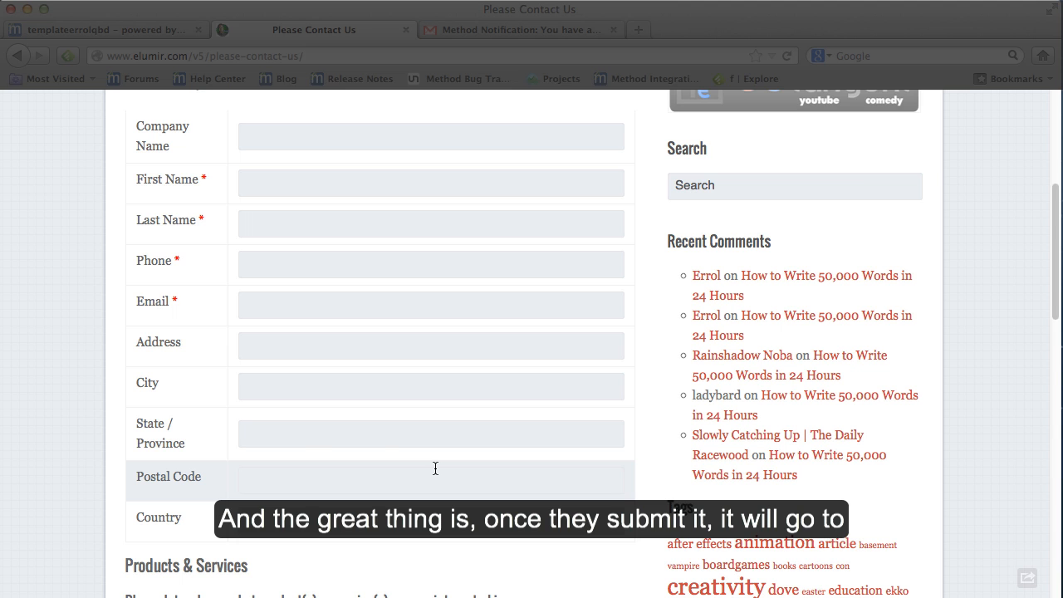
{"action": "scroll", "scroll_direction": "up", "scroll_amount": 3}
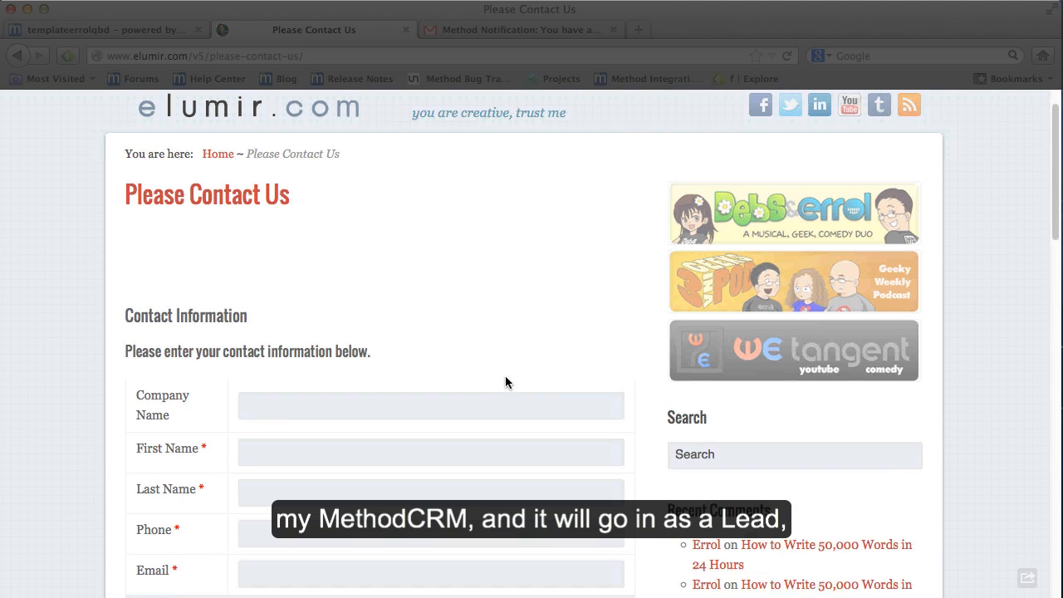
{"action": "left_click", "coordinate": [108, 30]}
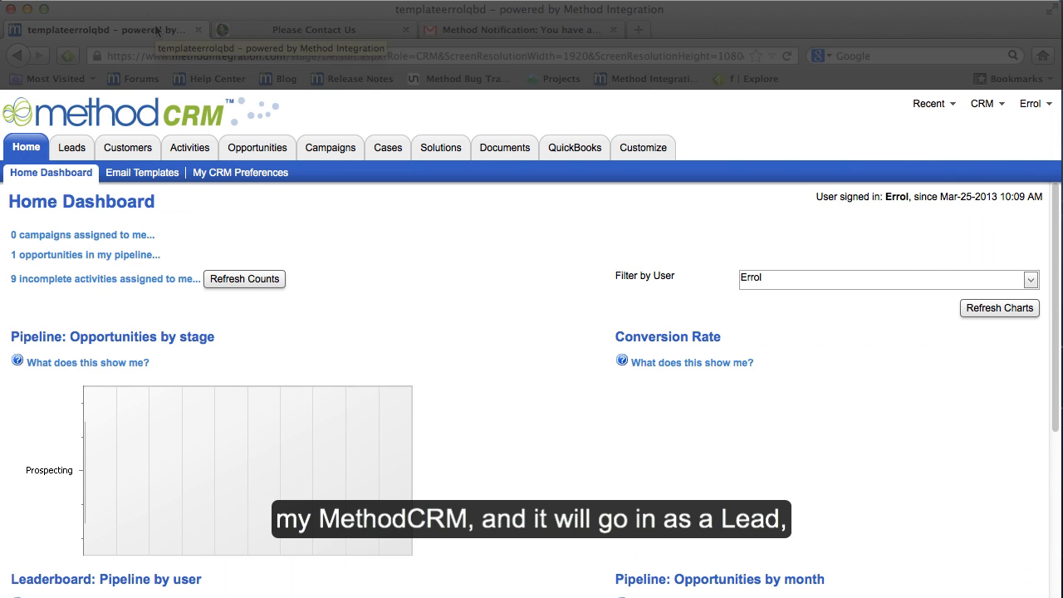
- Review the Leads, Activities and Opportunities lists holding the Web To Lead Demo entries
{"action": "left_click", "coordinate": [72, 147]}
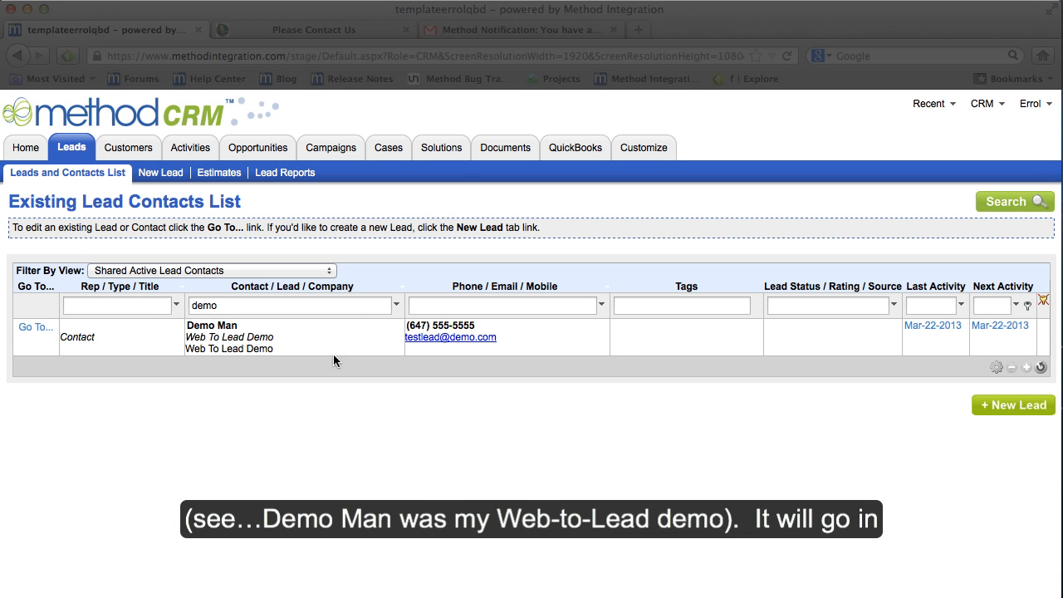
{"action": "mouse_move", "coordinate": [243, 334]}
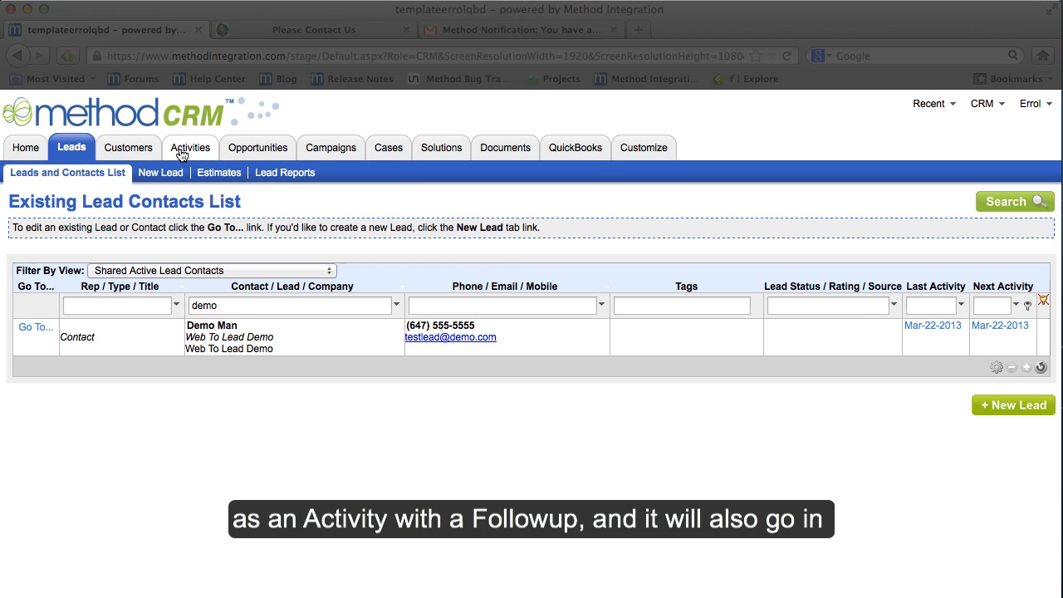
{"action": "left_click", "coordinate": [191, 146]}
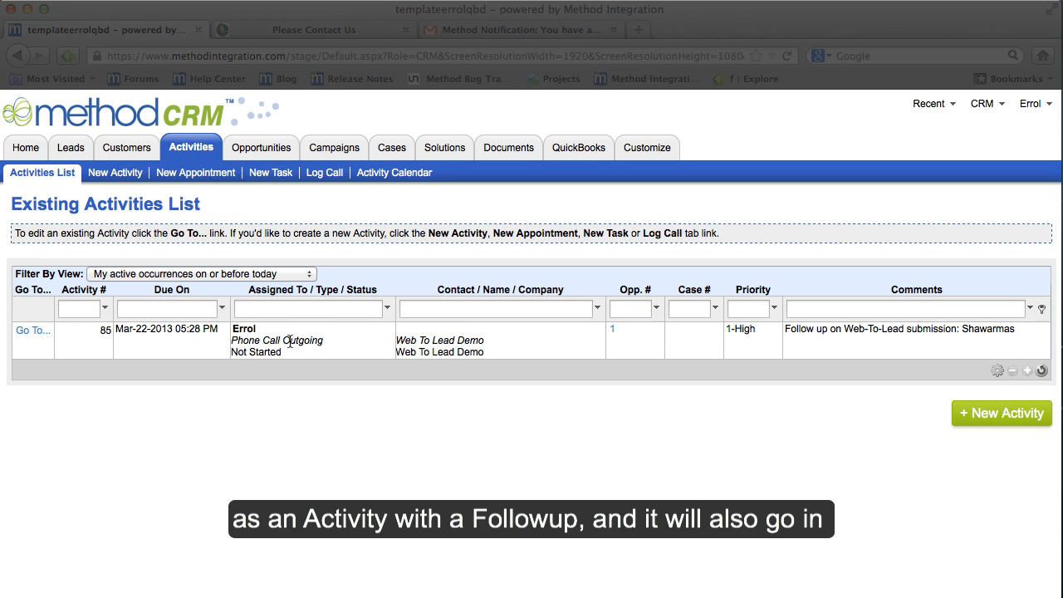
{"action": "left_click", "coordinate": [259, 147]}
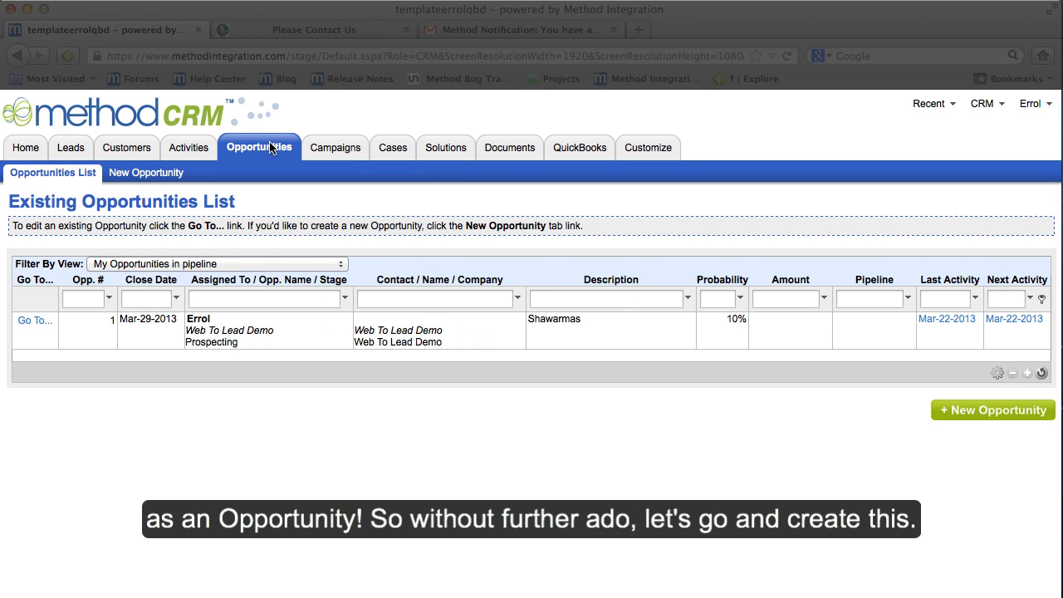
{"action": "mouse_move", "coordinate": [313, 335]}
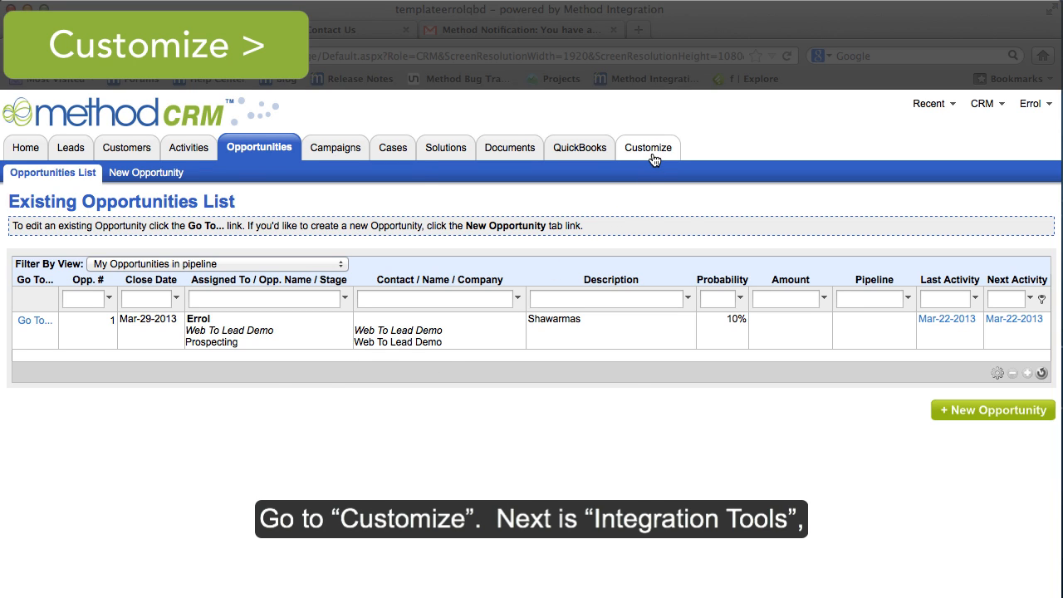
- Go to Customize > Integration Tools and launch the Web Forms setup wizard
{"action": "left_click", "coordinate": [648, 147]}
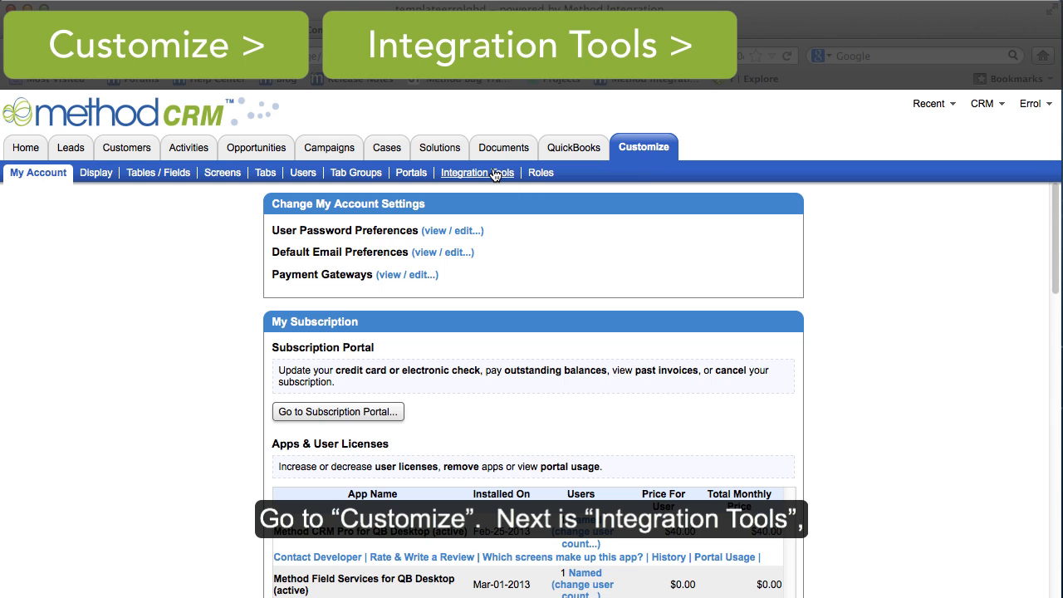
{"action": "left_click", "coordinate": [477, 173]}
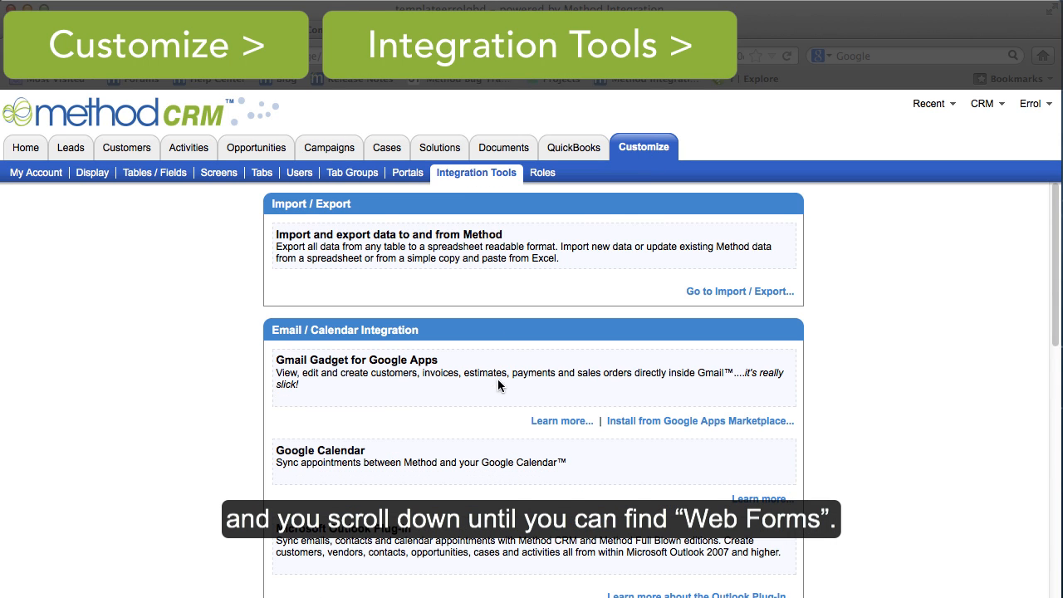
{"action": "scroll", "scroll_direction": "down", "scroll_amount": 3}
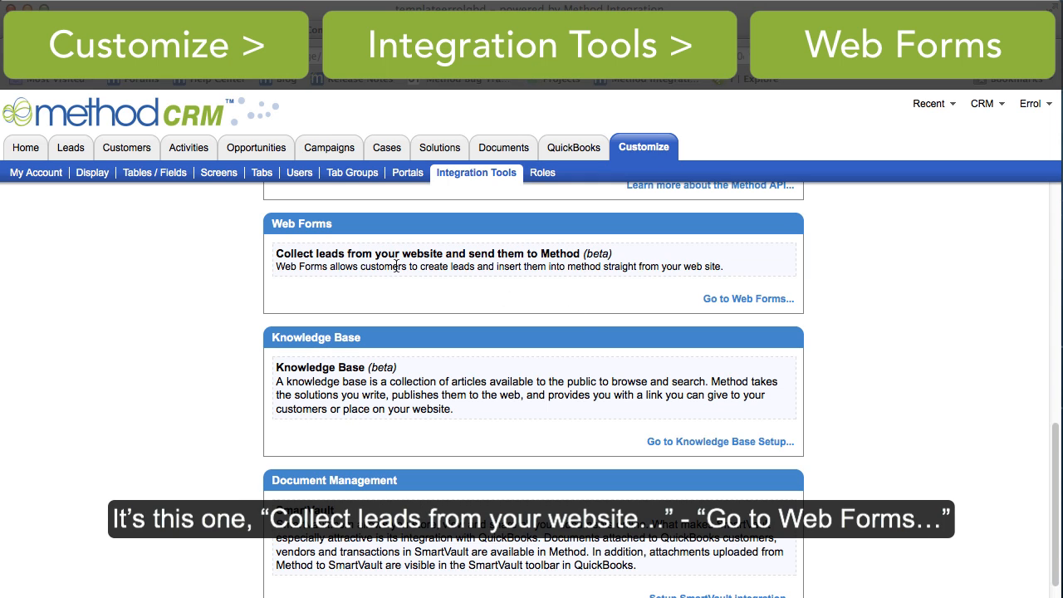
{"action": "mouse_move", "coordinate": [757, 309]}
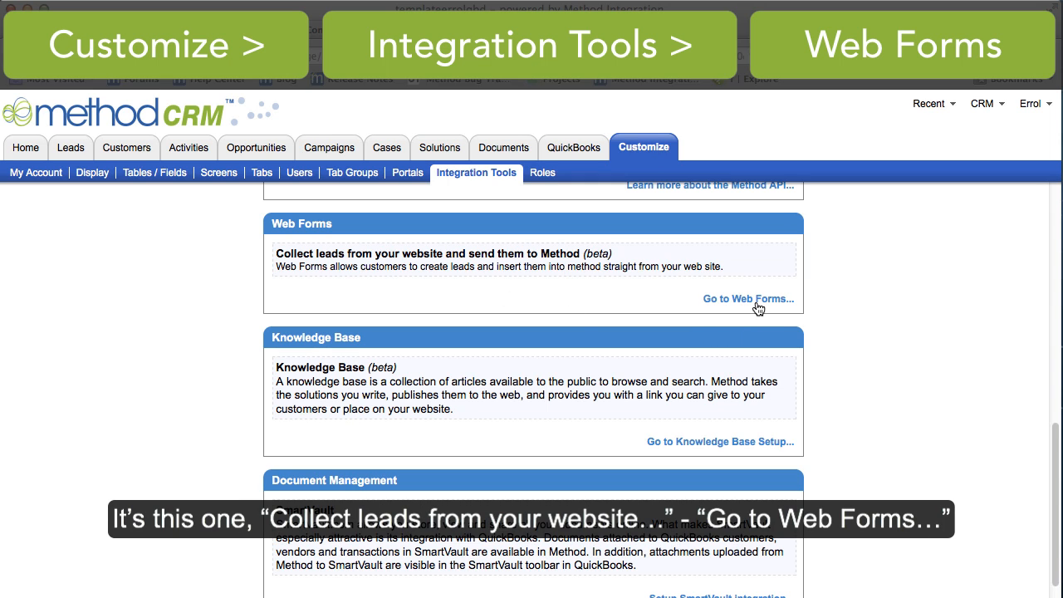
{"action": "left_click", "coordinate": [747, 299]}
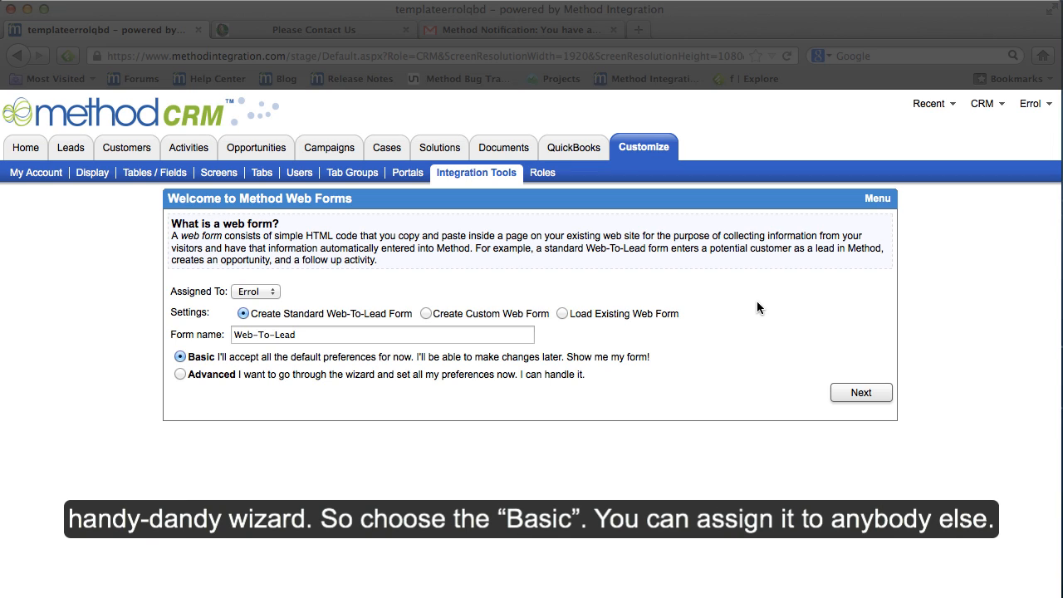
{"action": "mouse_move", "coordinate": [219, 349]}
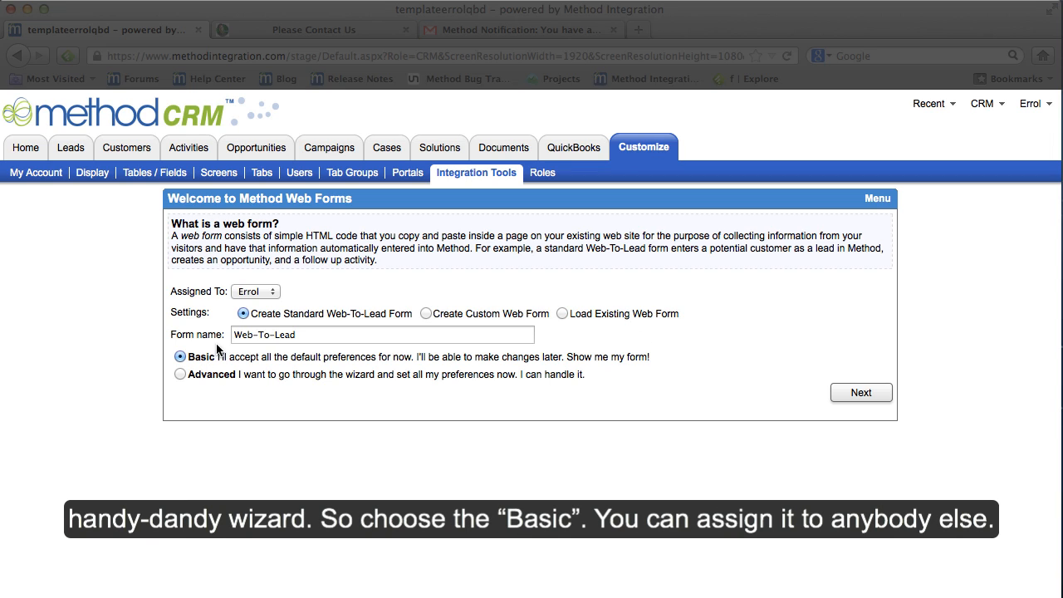
- Keep the standard Web-To-Lead form assigned to the current user and continue with Next
{"action": "left_click", "coordinate": [255, 291]}
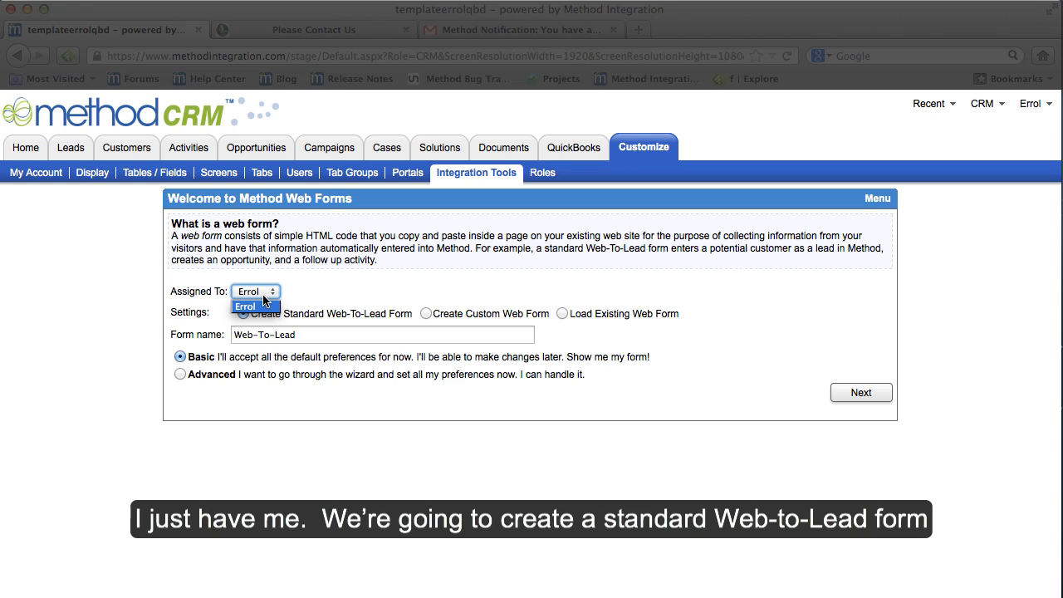
{"action": "left_click", "coordinate": [255, 290]}
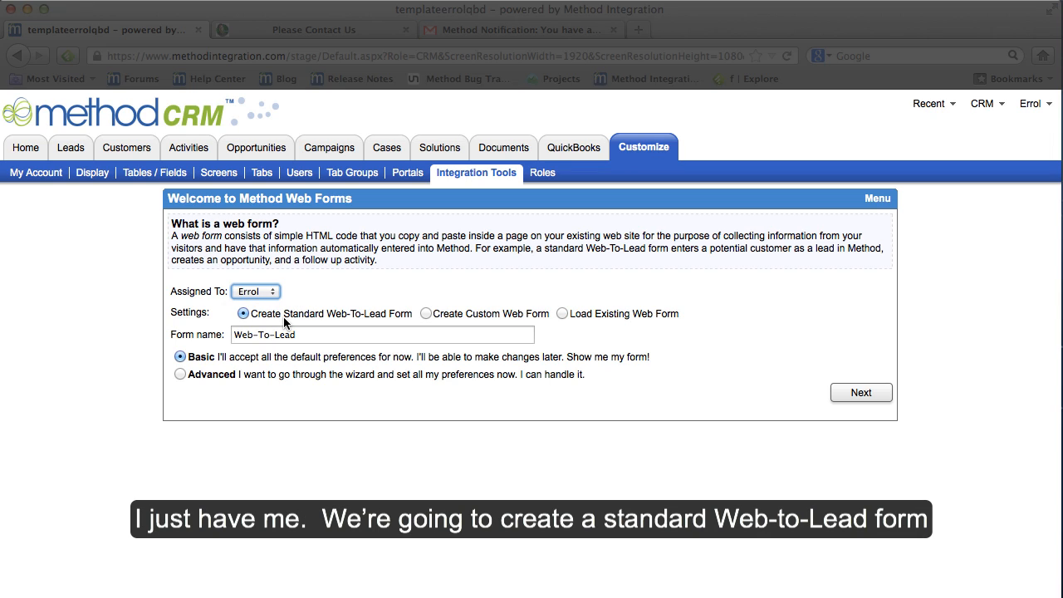
{"action": "mouse_move", "coordinate": [582, 395]}
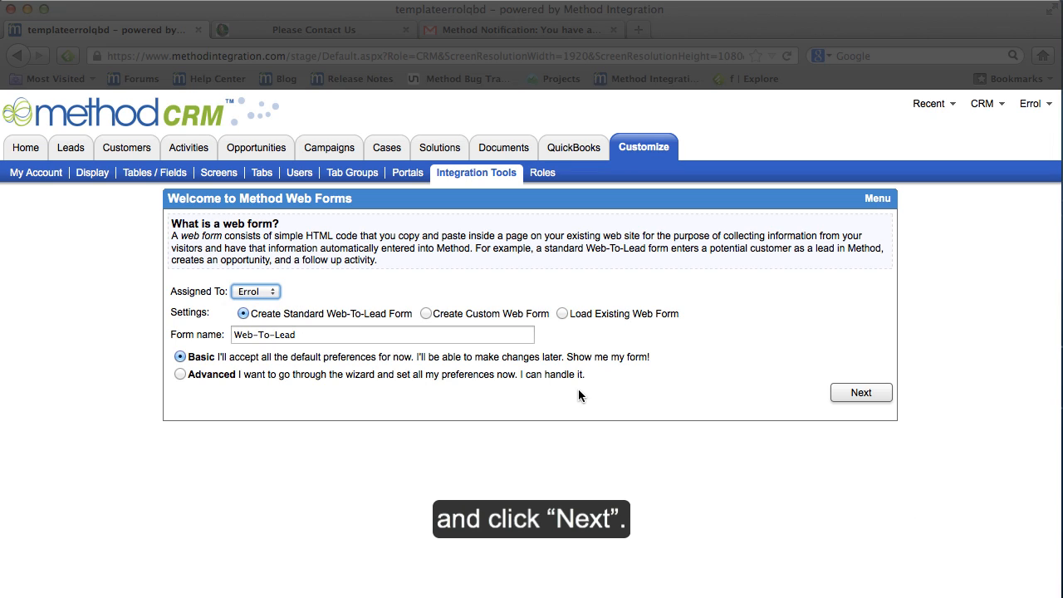
{"action": "left_click", "coordinate": [860, 392]}
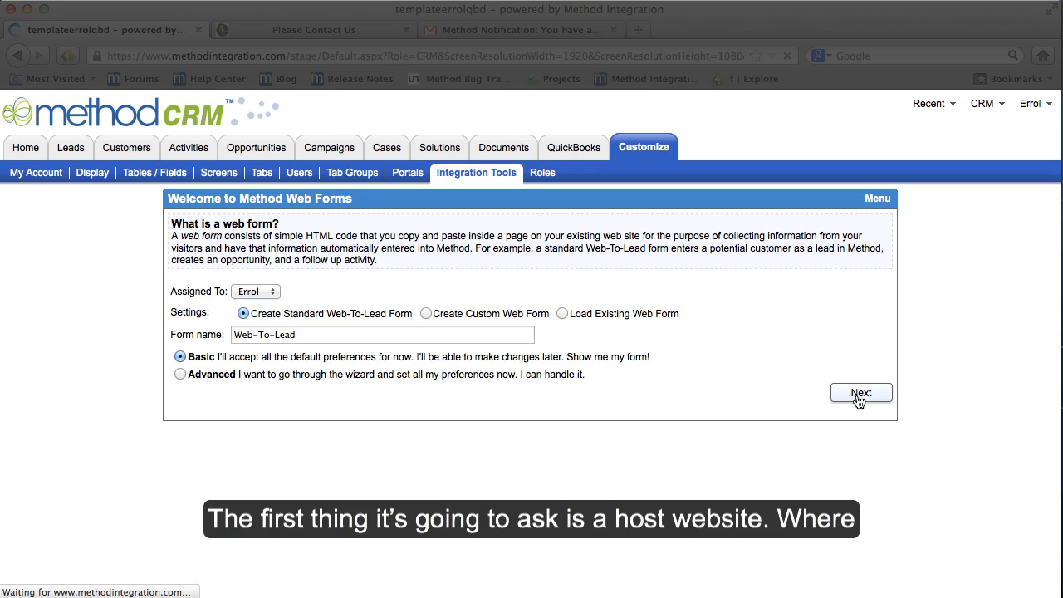
{"action": "left_click", "coordinate": [861, 392]}
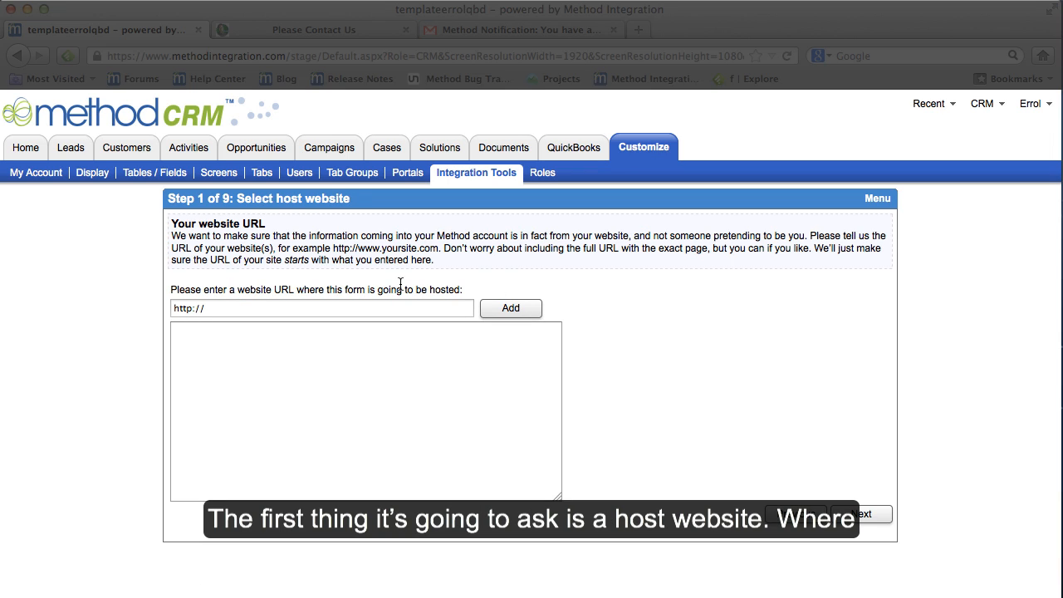
{"action": "left_click", "coordinate": [322, 307]}
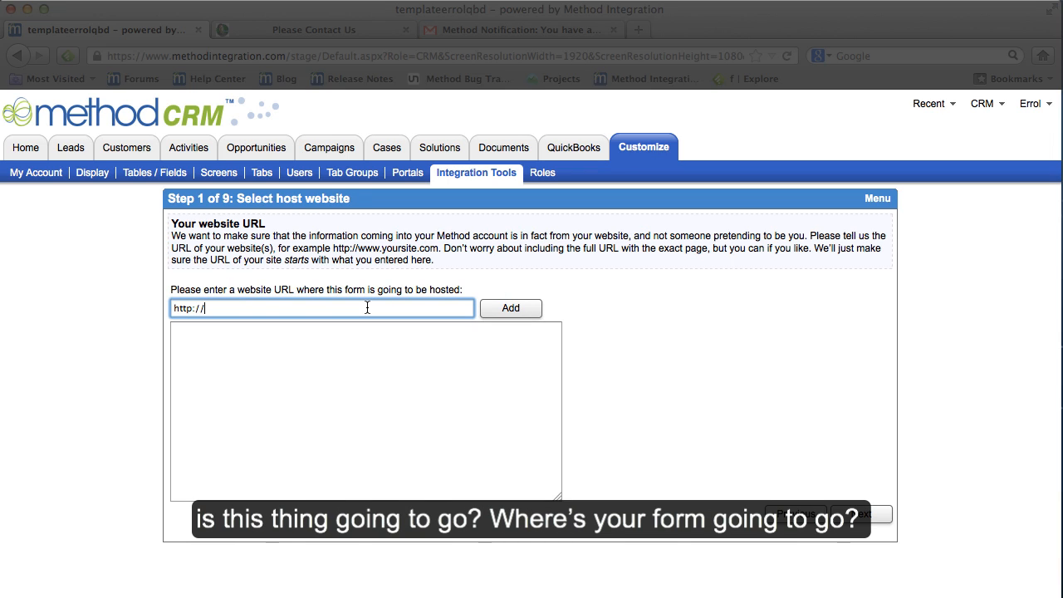
{"action": "type", "text": "elumir."}
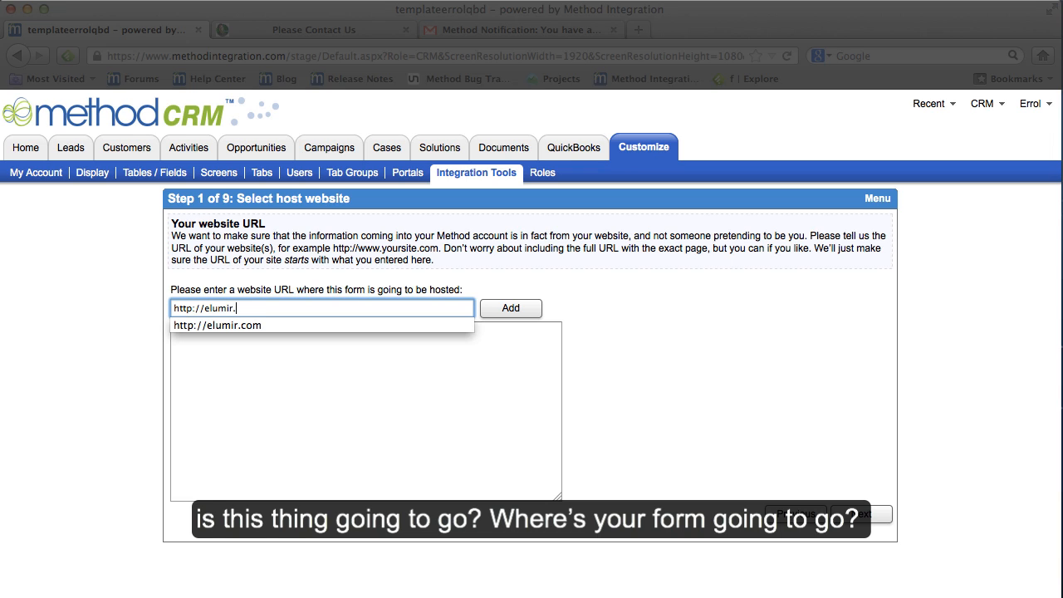
{"action": "left_click", "coordinate": [216, 324]}
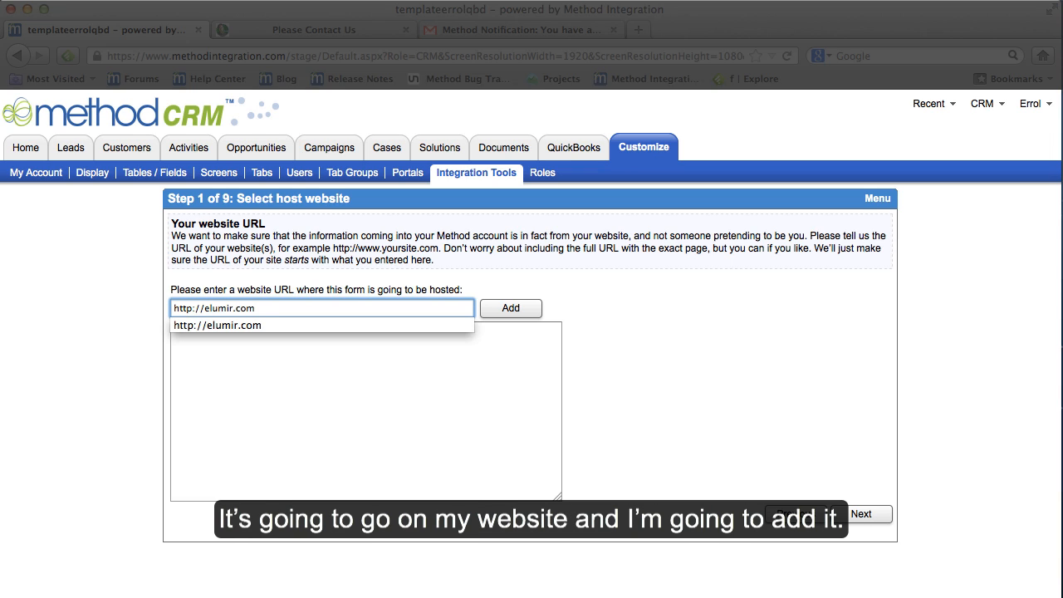
{"action": "left_click", "coordinate": [510, 308]}
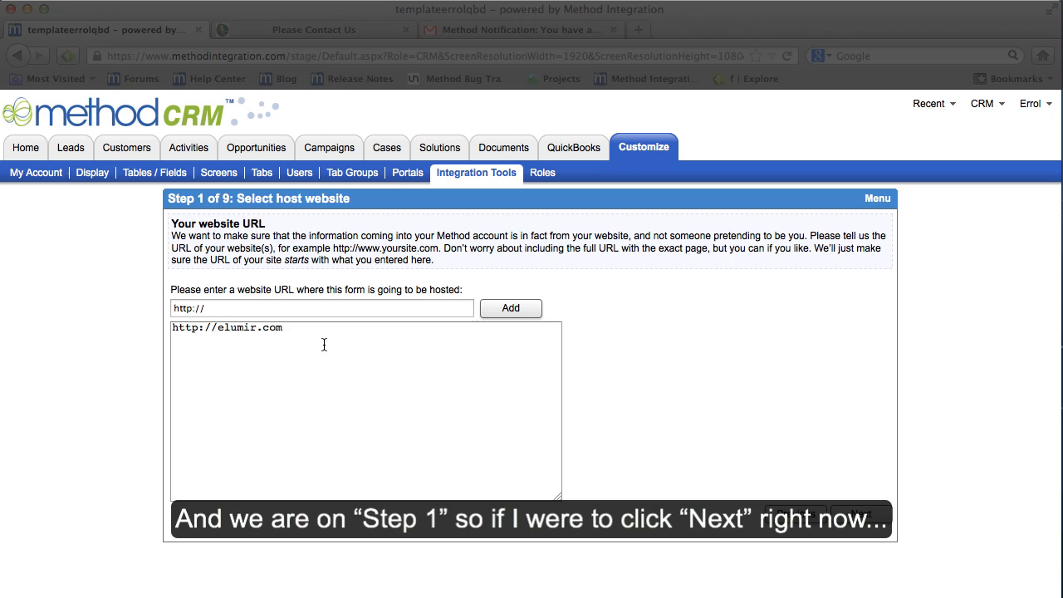
{"action": "mouse_move", "coordinate": [571, 301]}
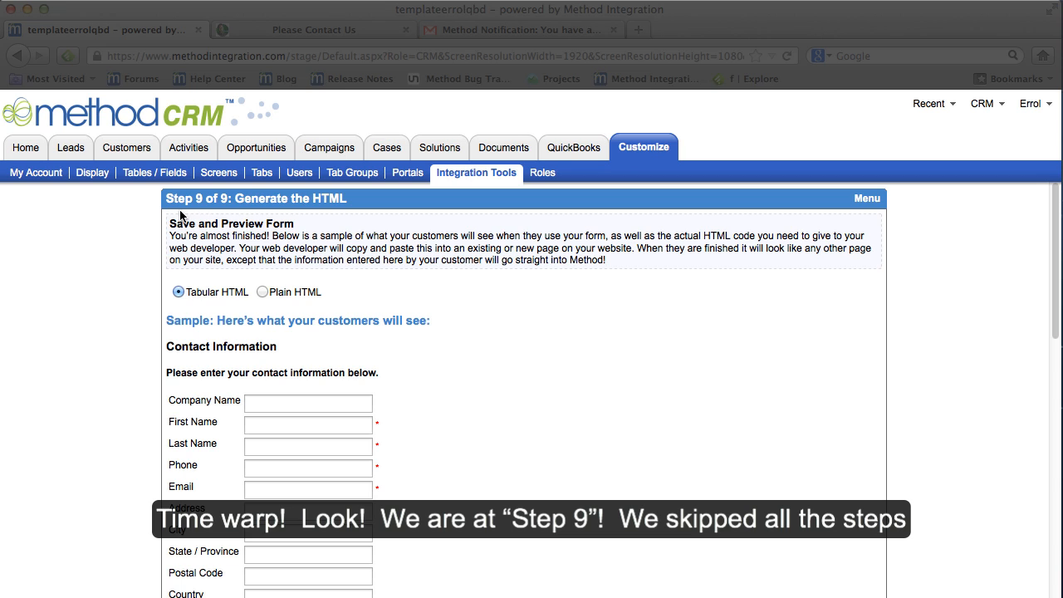
{"action": "mouse_move", "coordinate": [536, 392]}
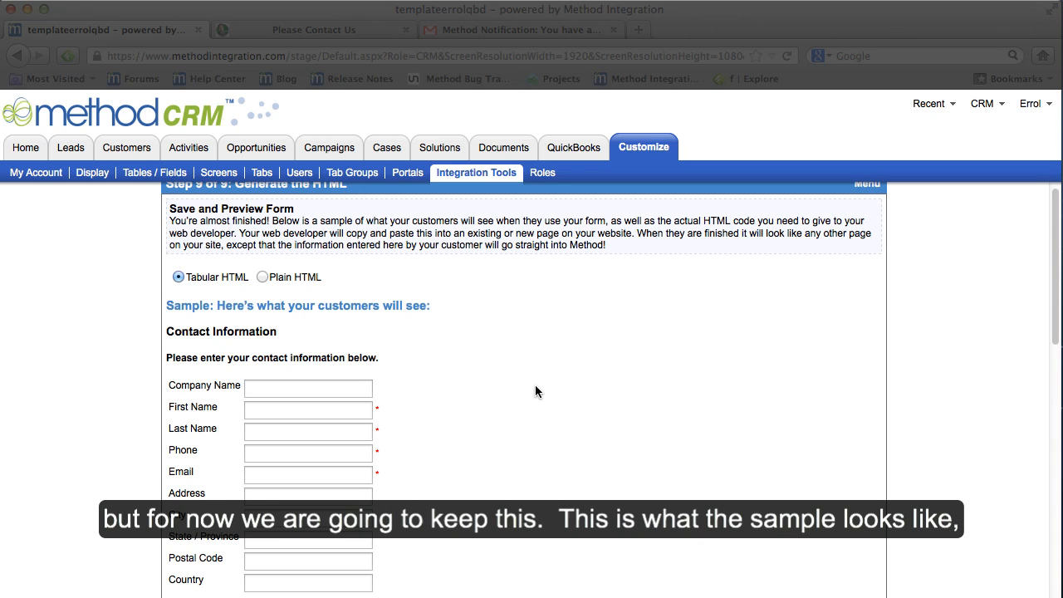
{"action": "scroll", "scroll_direction": "down", "scroll_amount": 3}
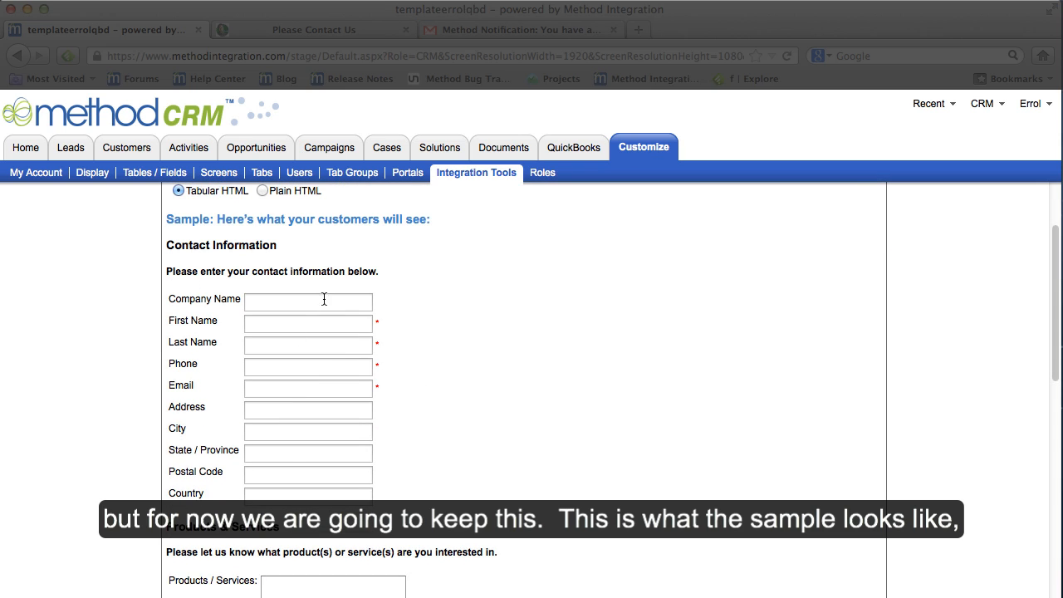
{"action": "scroll", "scroll_direction": "down", "scroll_amount": 3}
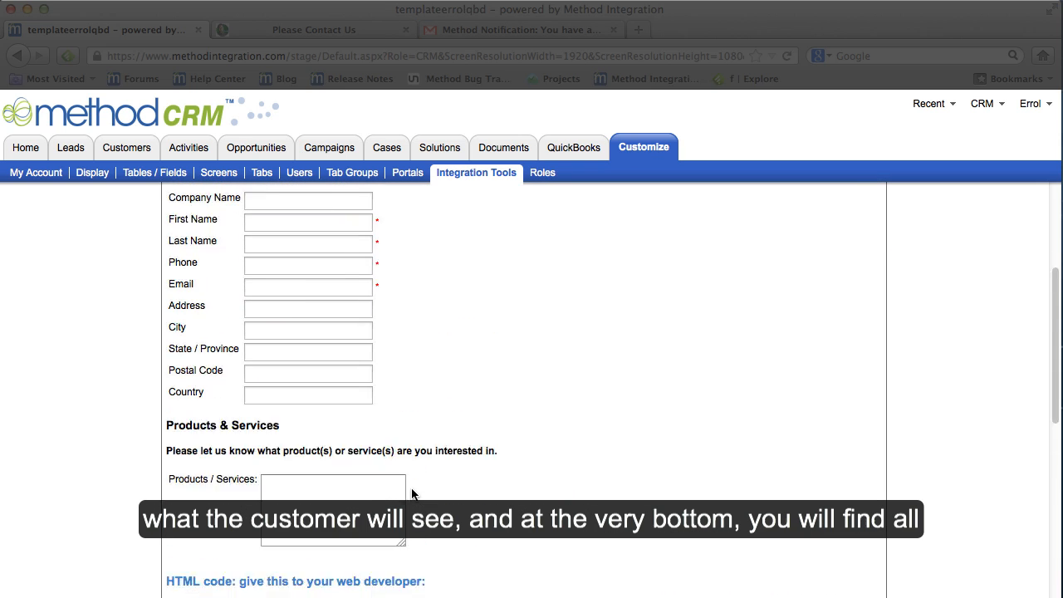
{"action": "scroll", "scroll_direction": "down", "scroll_amount": 3}
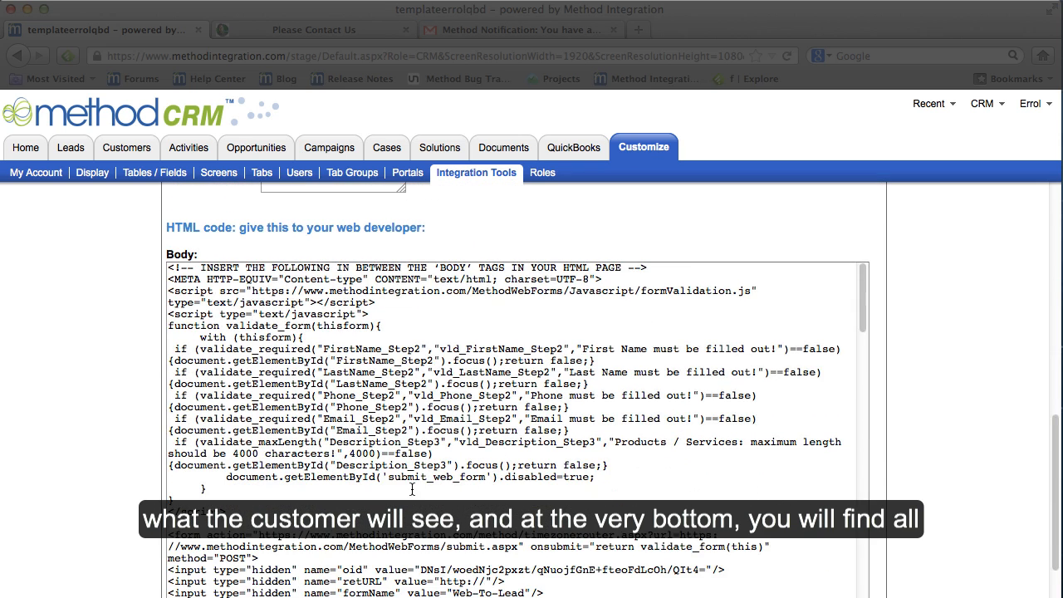
- Select all of the generated Body HTML code for the web form
{"action": "scroll", "scroll_direction": "down", "scroll_amount": 3}
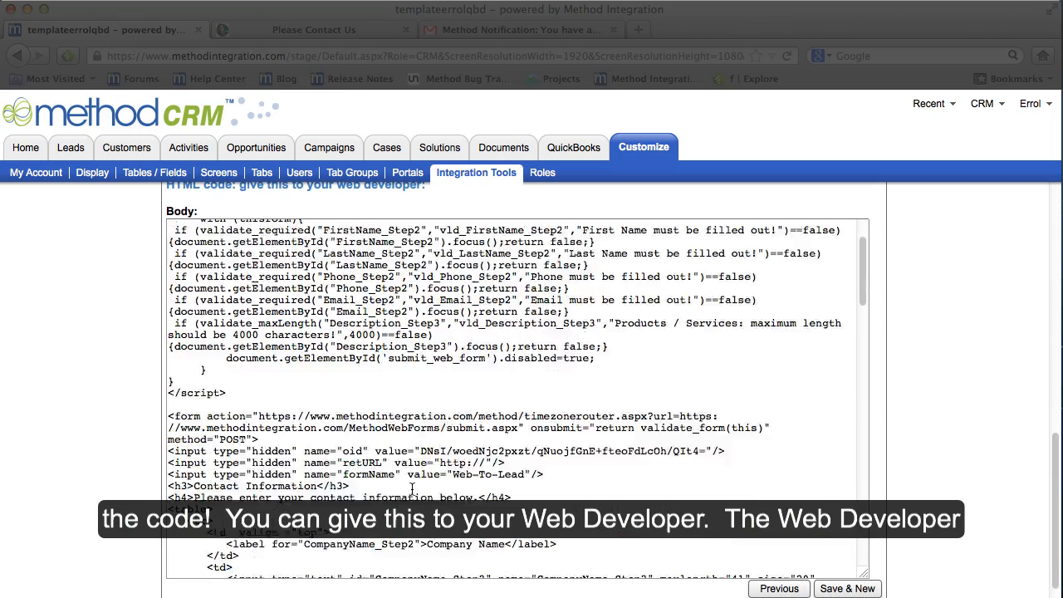
{"action": "scroll", "scroll_direction": "down", "scroll_amount": 3}
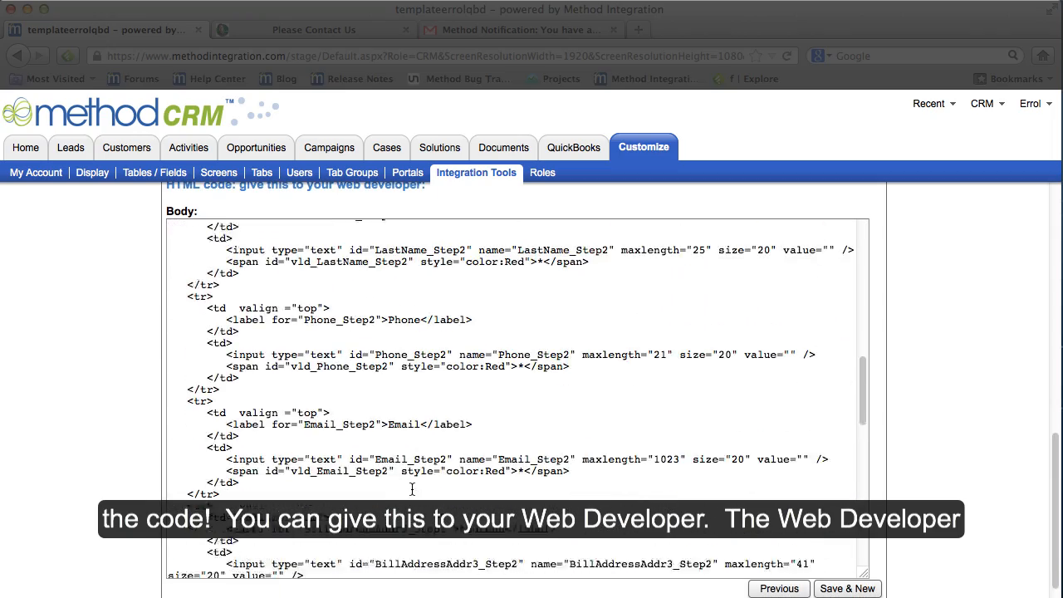
{"action": "scroll", "scroll_direction": "up", "scroll_amount": 3}
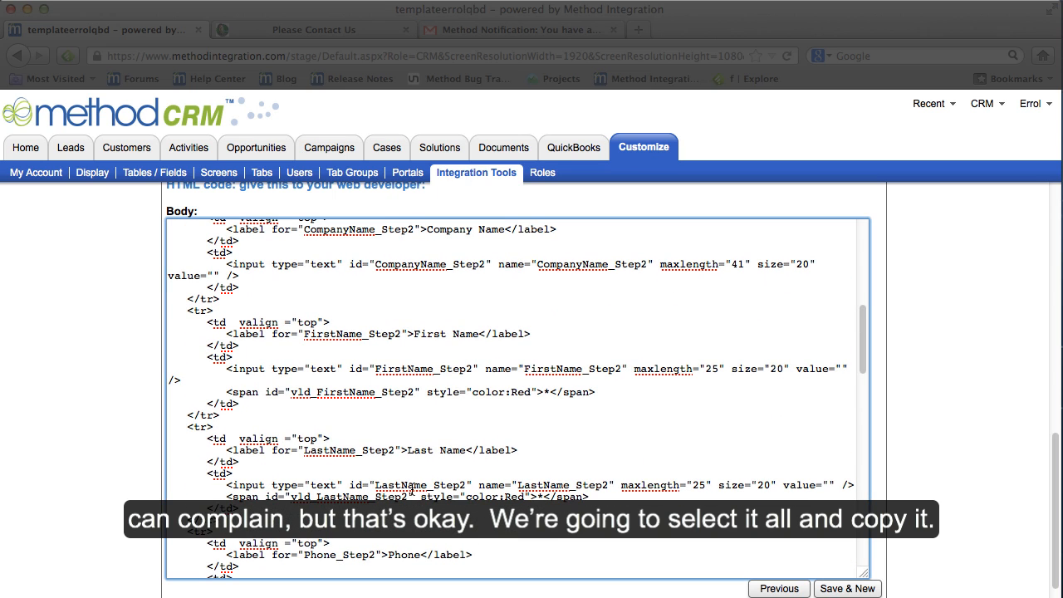
{"action": "key", "text": "ctrl+a"}
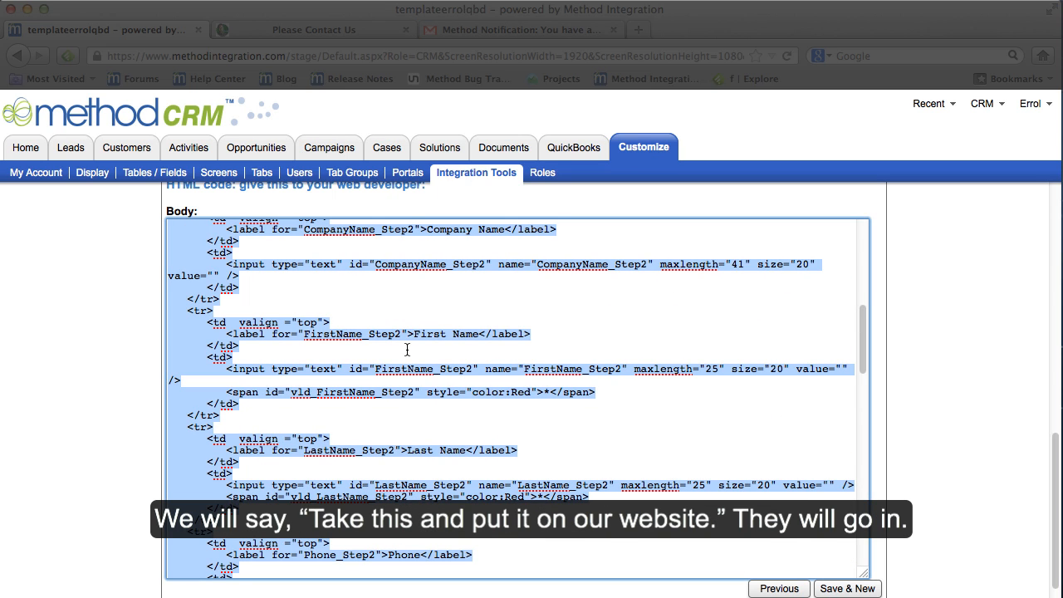
- View the embedded form on the elumir.com Please Contact Us page, then return to the form code
{"action": "left_click", "coordinate": [314, 30]}
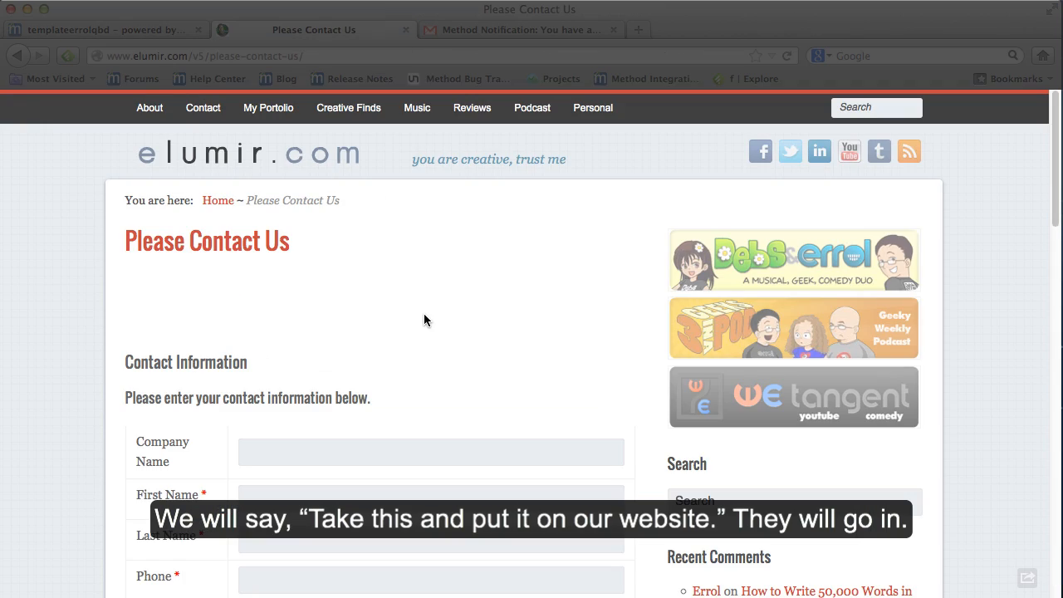
{"action": "scroll", "scroll_direction": "down", "scroll_amount": 3}
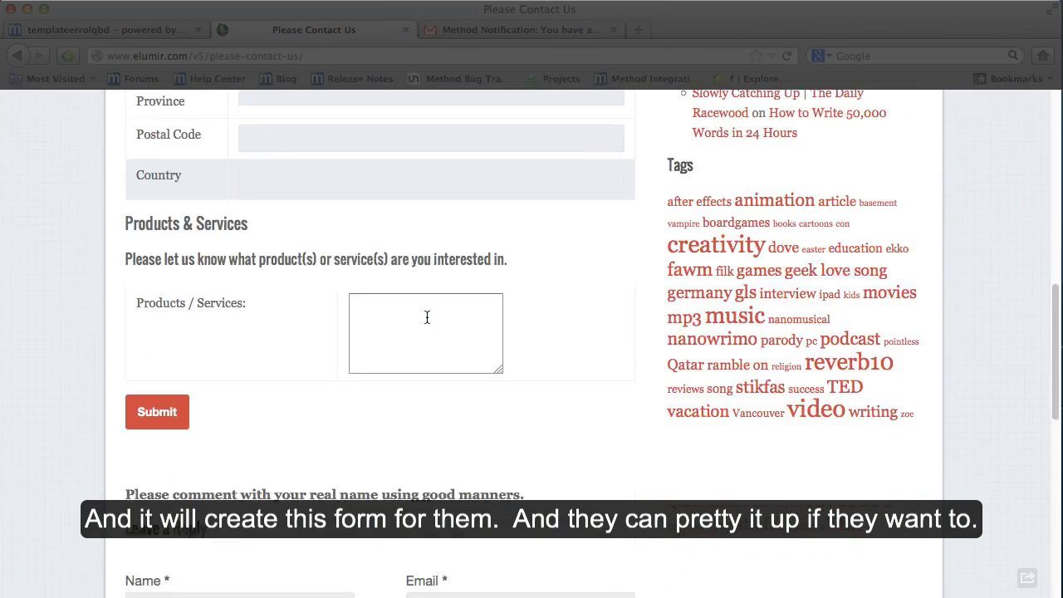
{"action": "scroll", "scroll_direction": "up", "scroll_amount": 3}
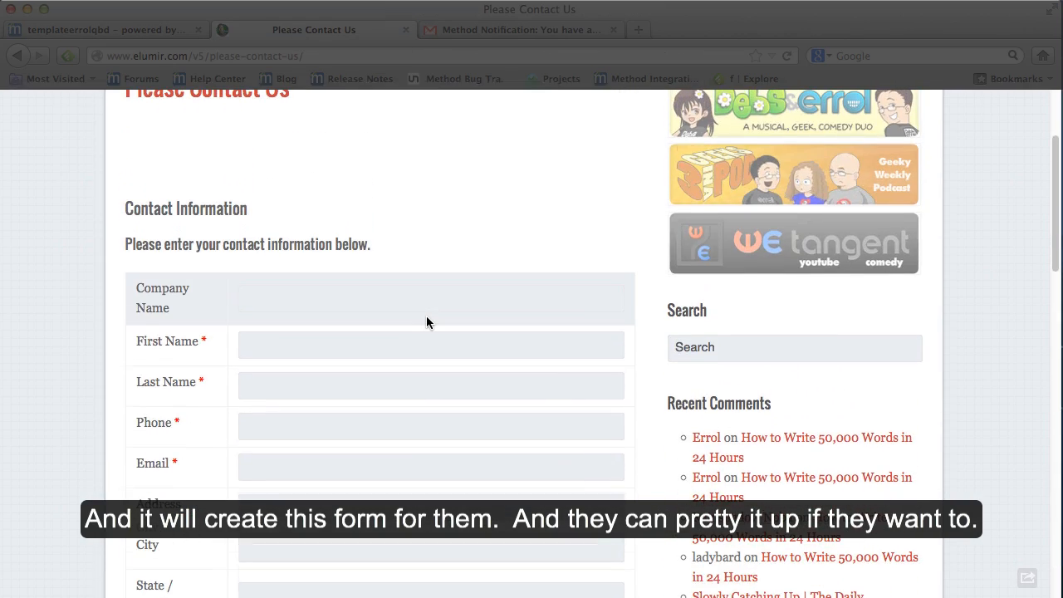
{"action": "scroll", "scroll_direction": "up", "scroll_amount": 3}
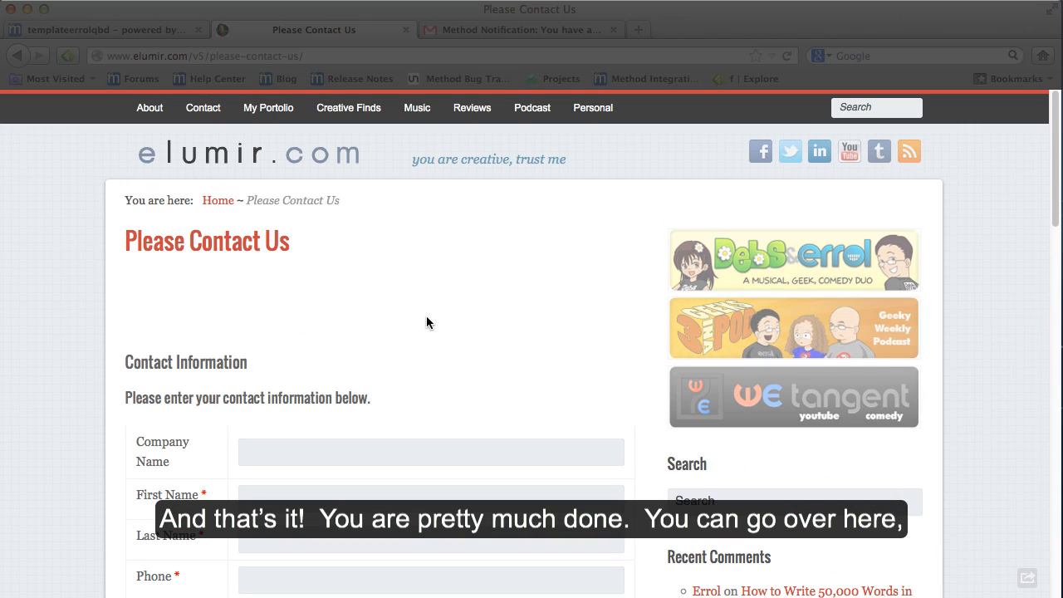
{"action": "left_click", "coordinate": [106, 29]}
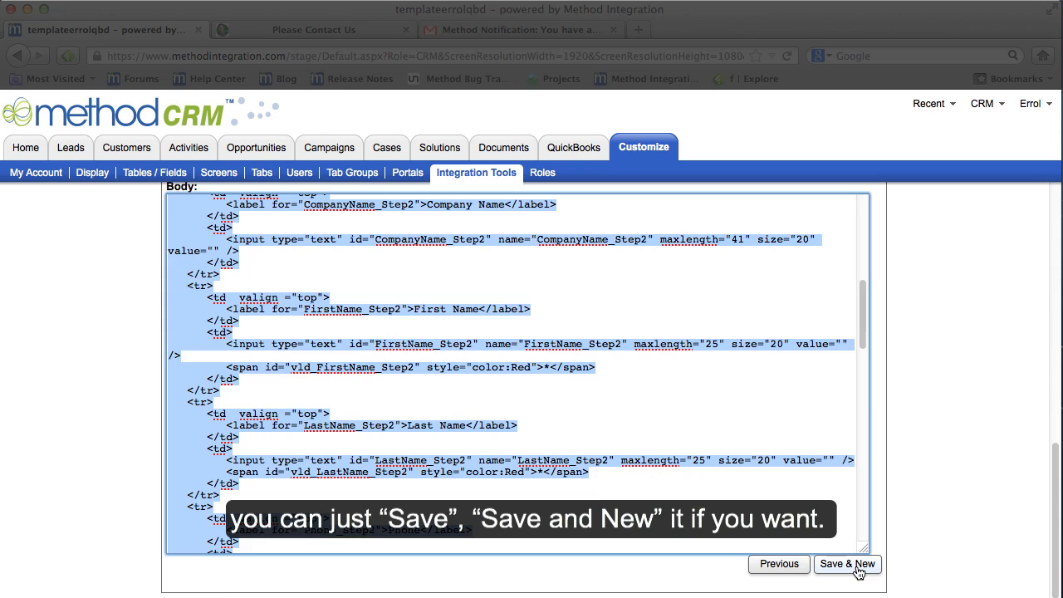
- Save & New the web form and read the new-lead notification email in Gmail
{"action": "left_click", "coordinate": [847, 565]}
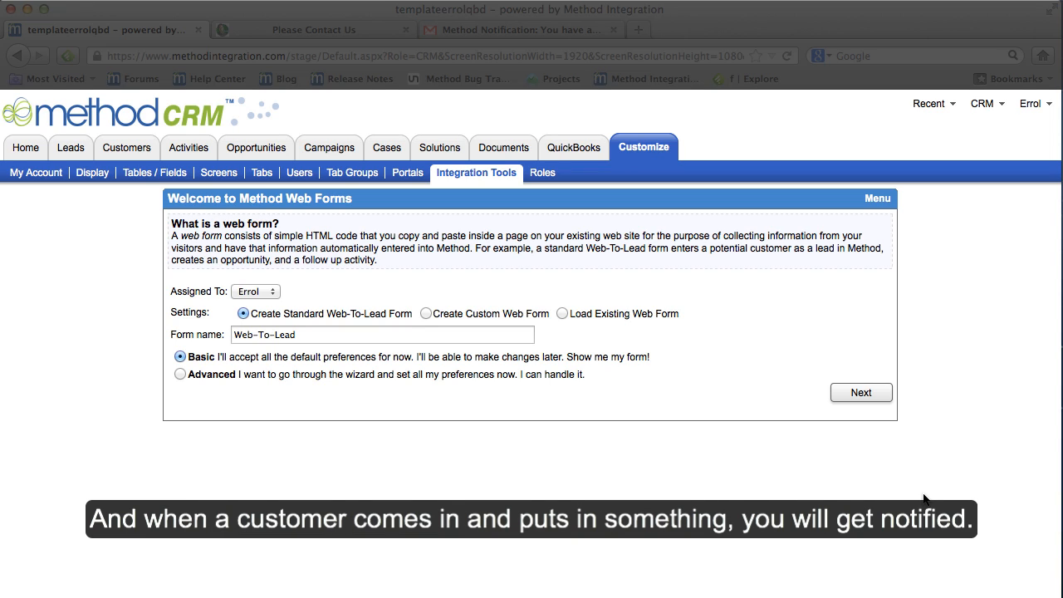
{"action": "left_click", "coordinate": [518, 30]}
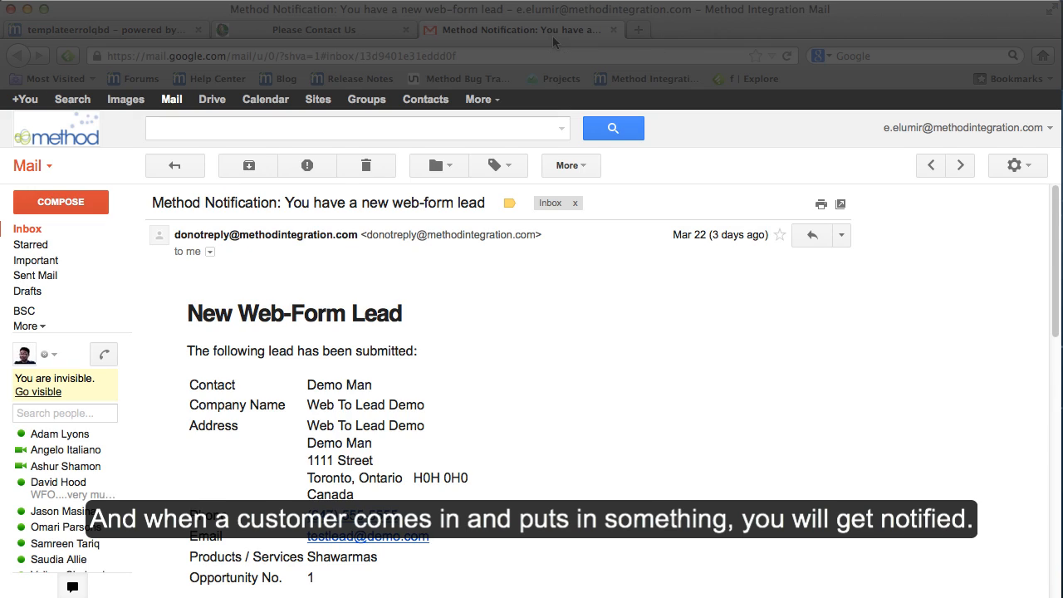
{"action": "scroll", "scroll_direction": "down", "scroll_amount": 3}
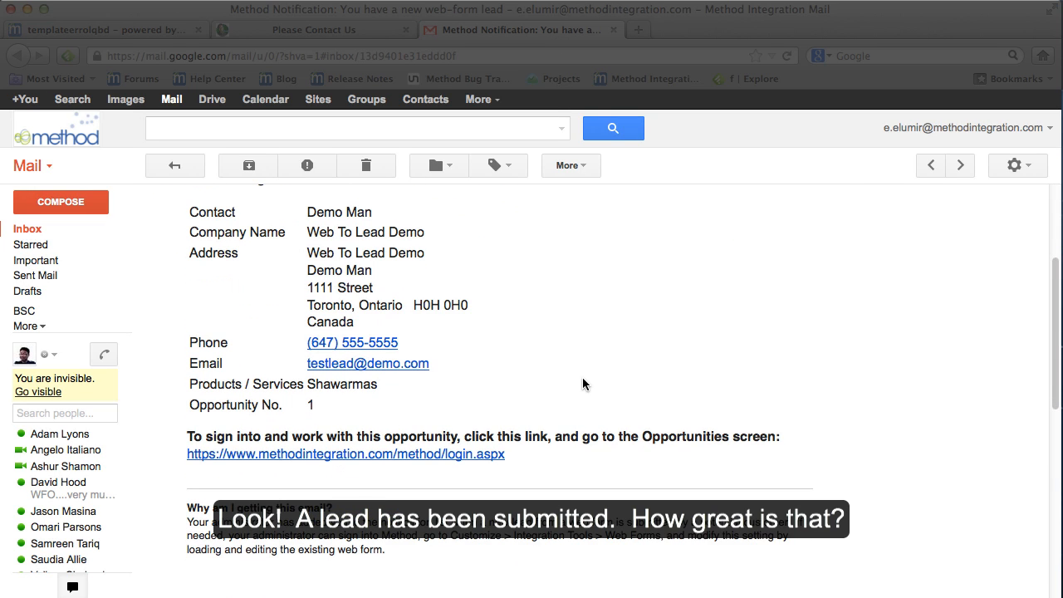
{"action": "scroll", "scroll_direction": "up", "scroll_amount": 3}
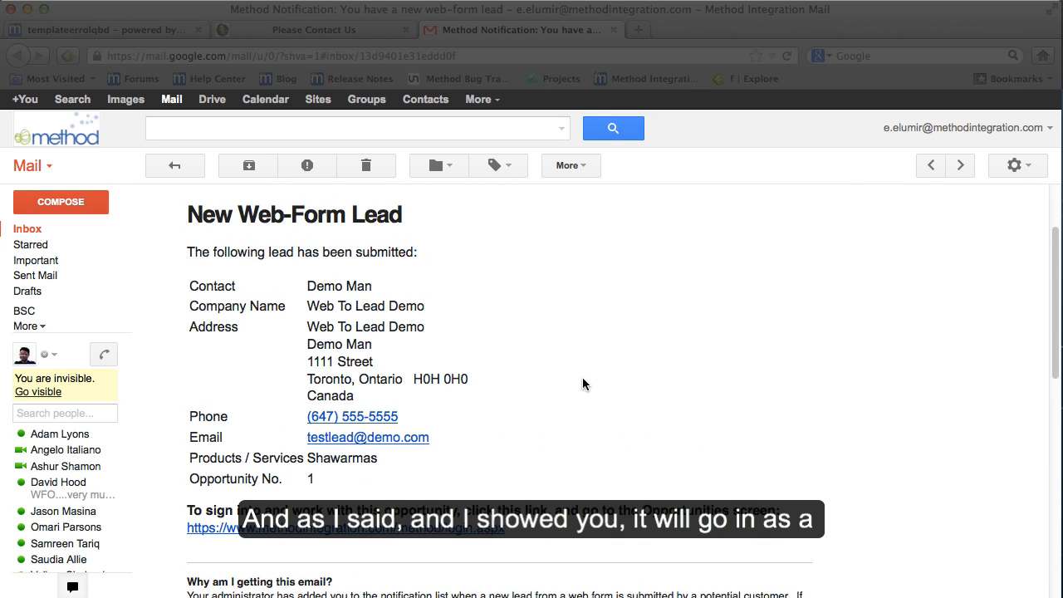
{"action": "left_click", "coordinate": [100, 30]}
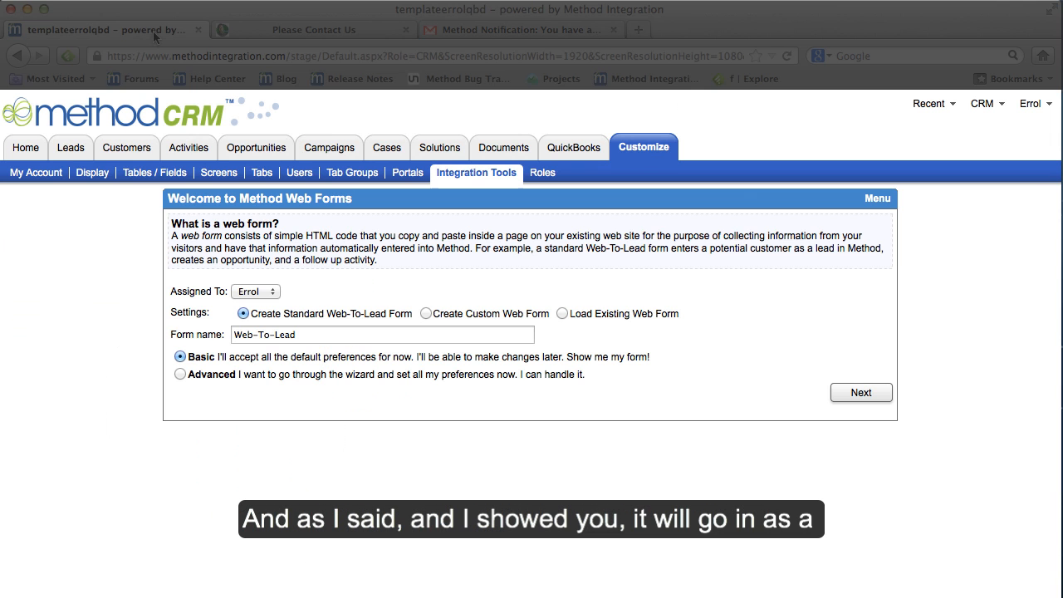
- Confirm the Demo Man lead in the Leads and Opportunities lists, then revisit the elumir.com contact page
{"action": "left_click", "coordinate": [69, 146]}
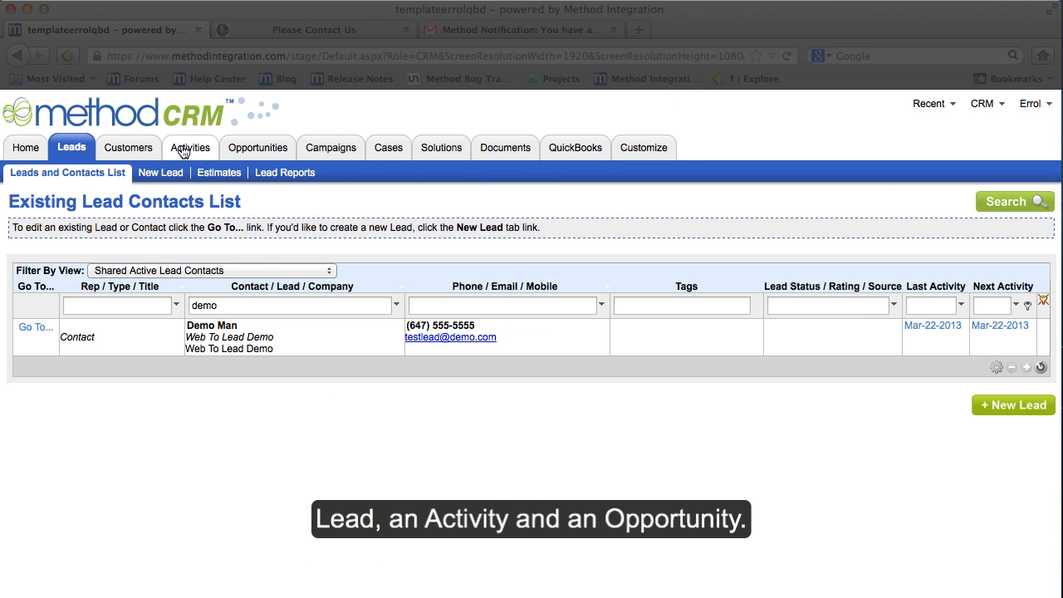
{"action": "left_click", "coordinate": [259, 146]}
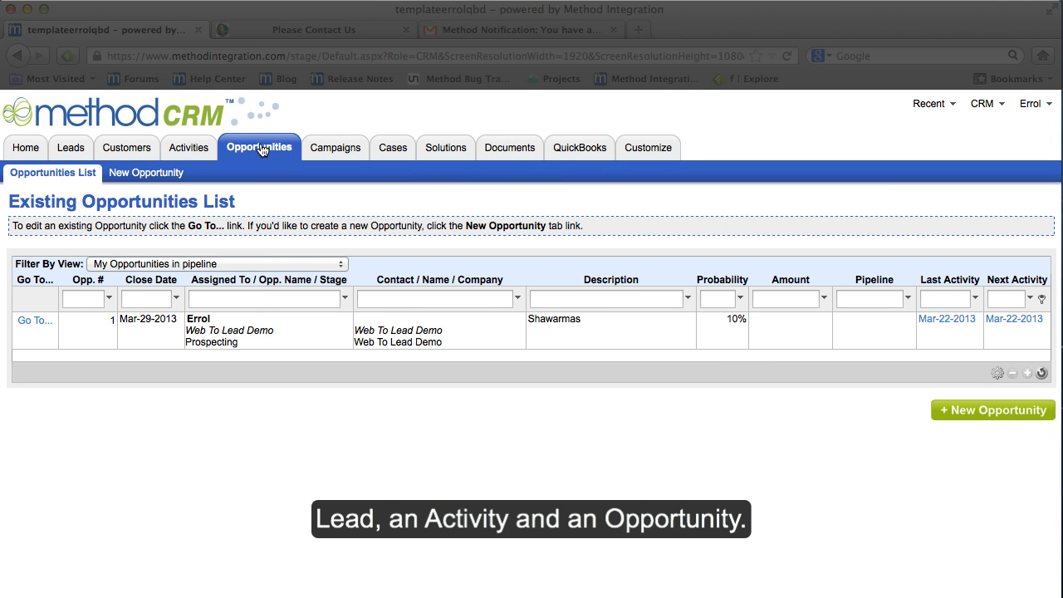
{"action": "left_click", "coordinate": [314, 29]}
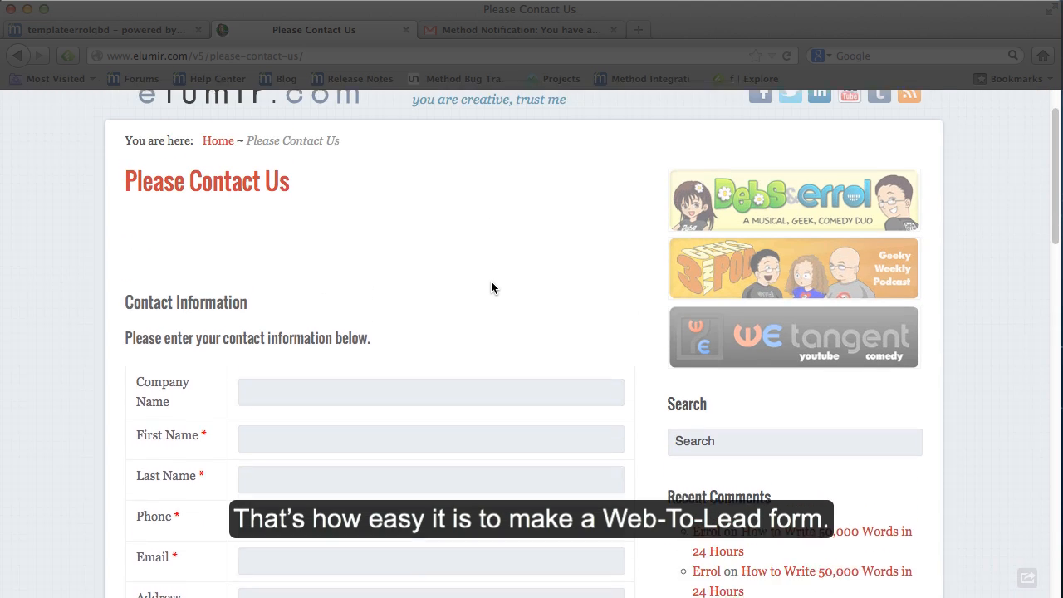
{"action": "scroll", "scroll_direction": "up", "scroll_amount": 3}
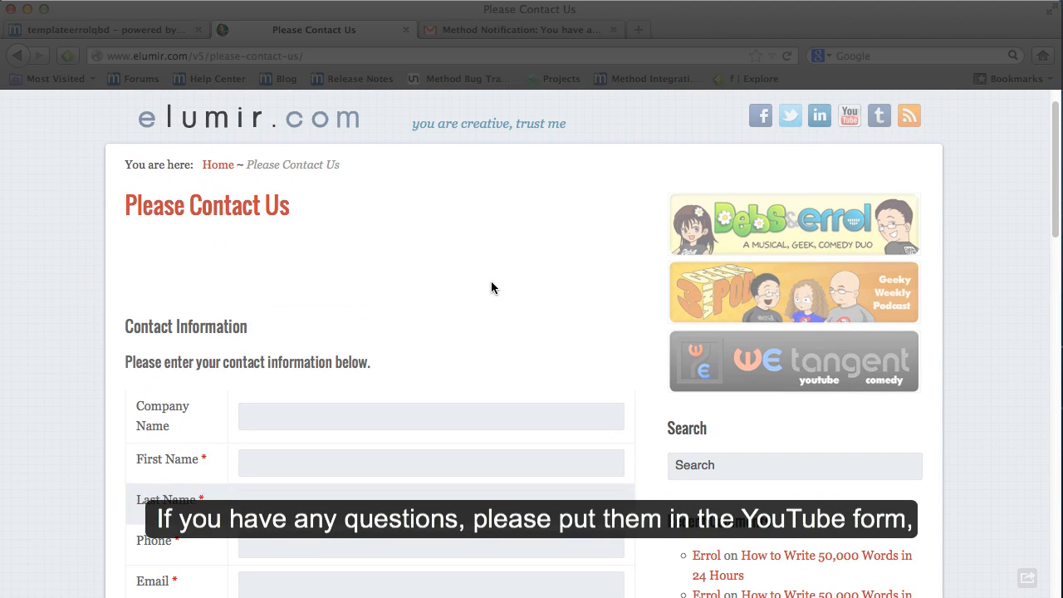